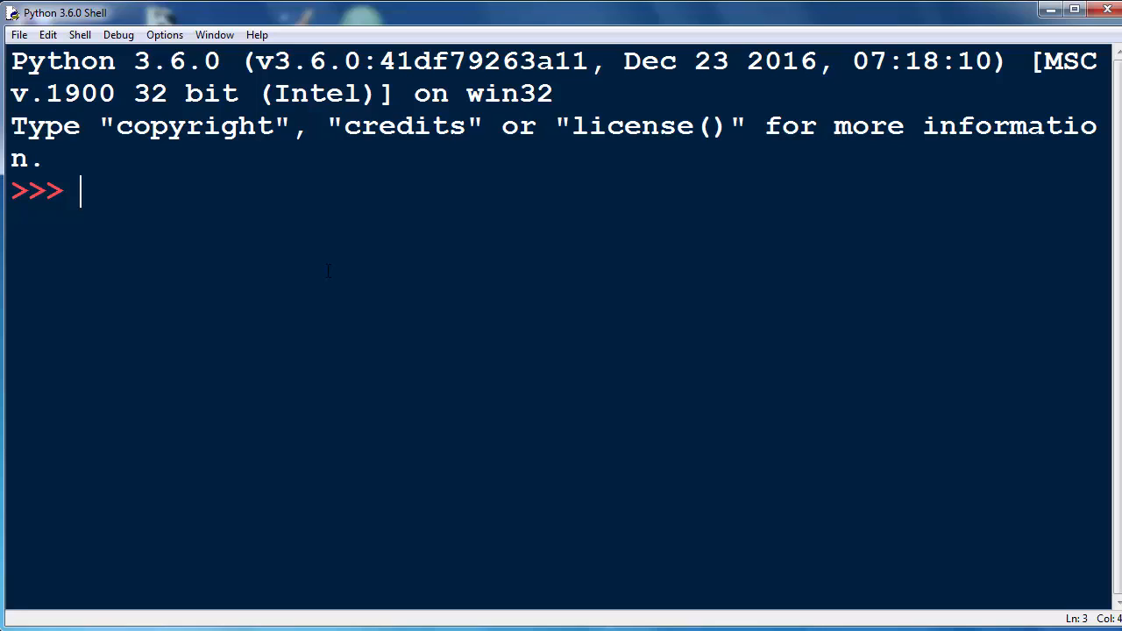
Step: Run 'from random import randint' at the shell prompt
{"action": "type", "text": "from"}
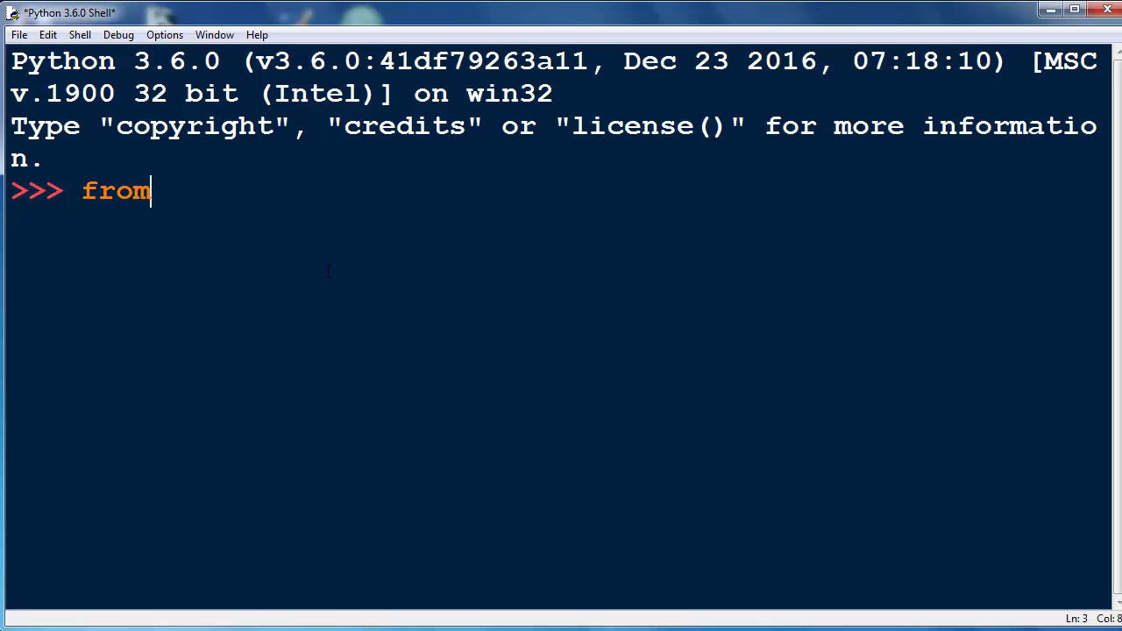
{"action": "type", "text": "random"}
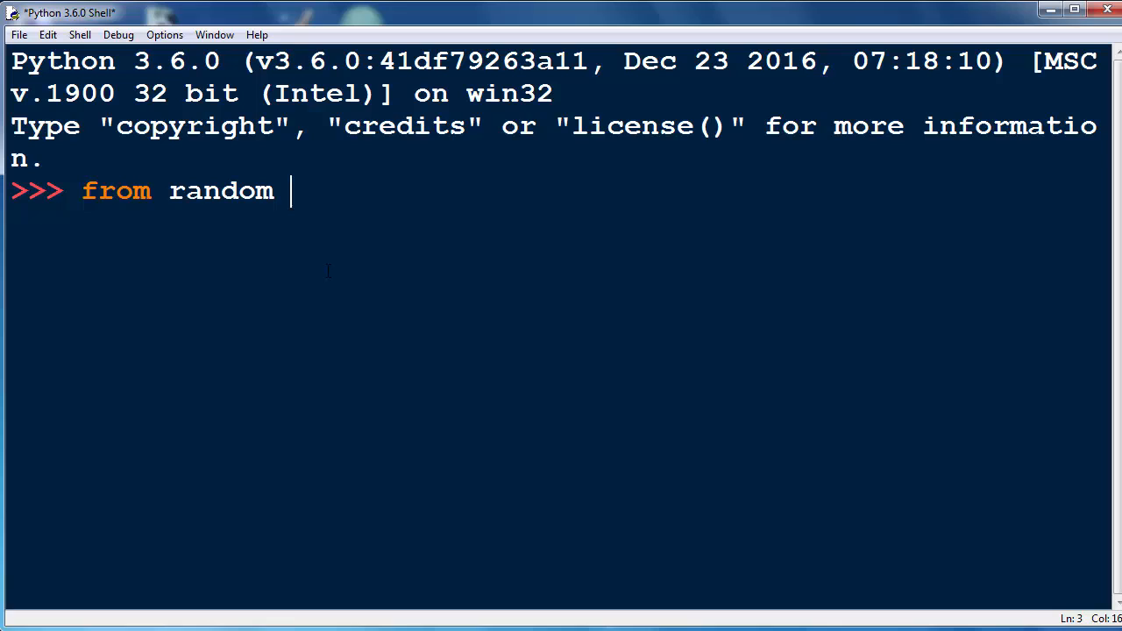
{"action": "type", "text": "import randint"}
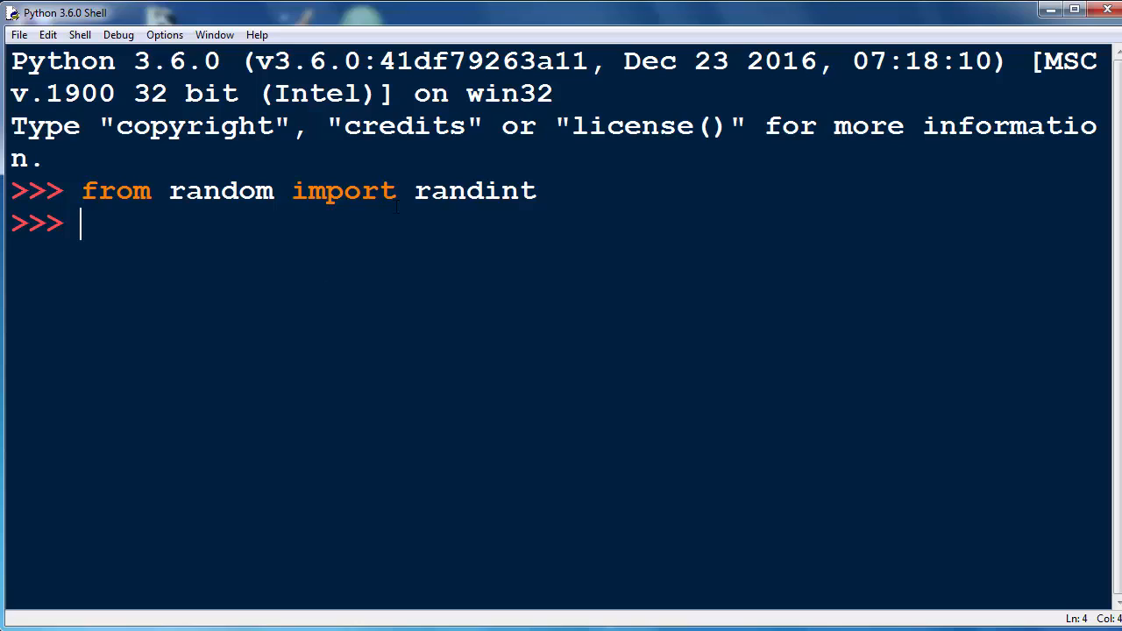
{"action": "double_click", "coordinate": [473, 190]}
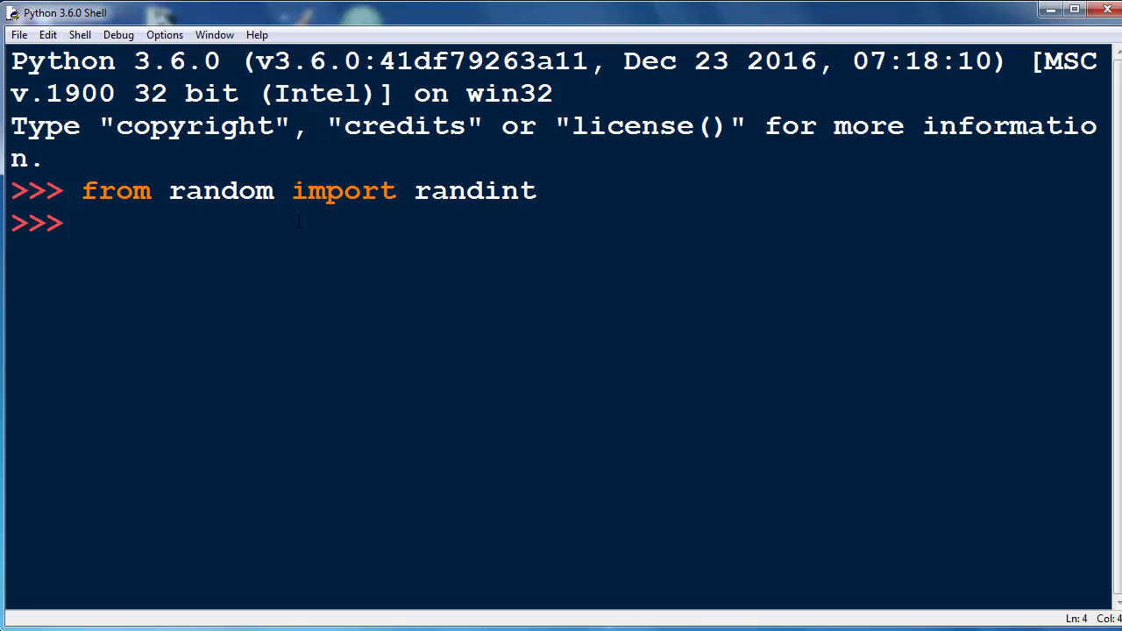
Step: Enter 'randomColor = (red, green, blue)' with placeholder names at the prompt
{"action": "type", "text": "r"}
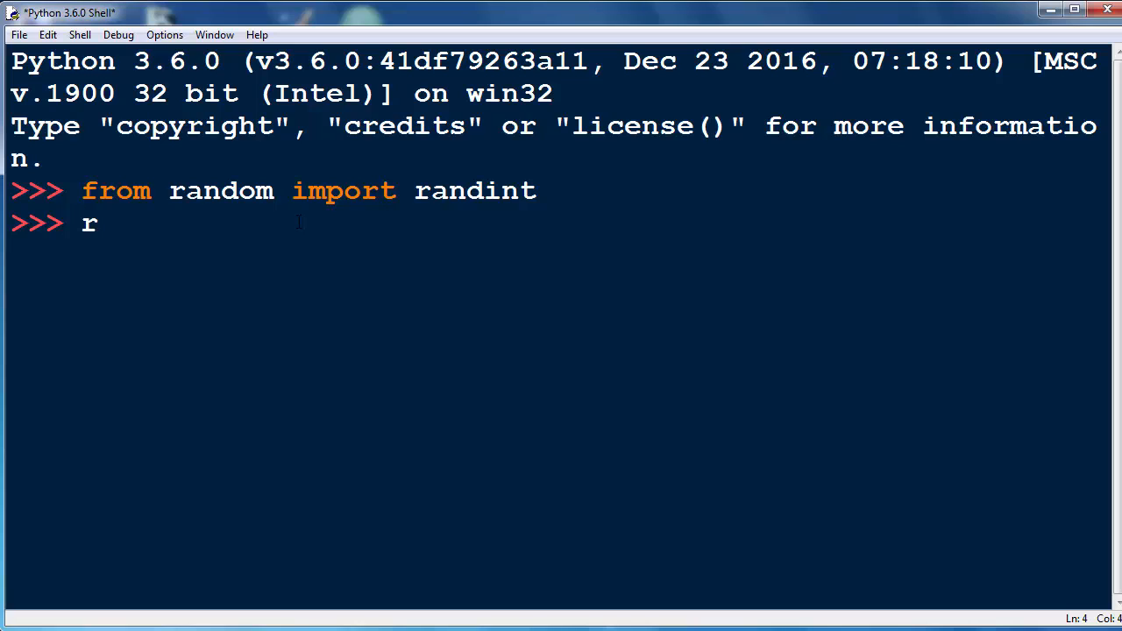
{"action": "type", "text": "andomColor =="}
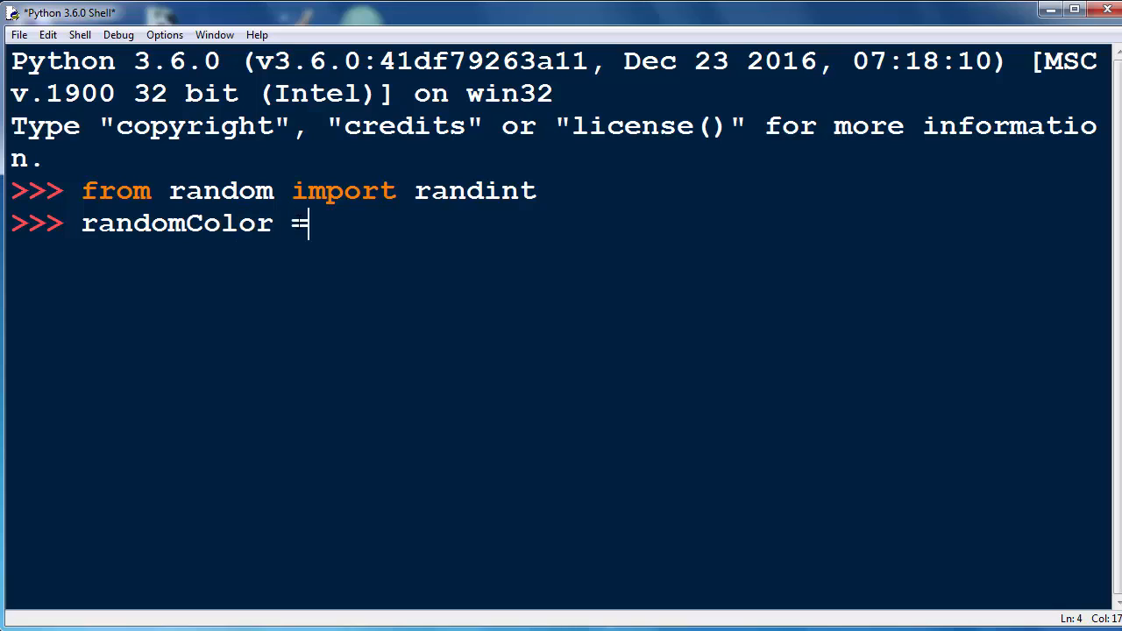
{"action": "type", "text": "("}
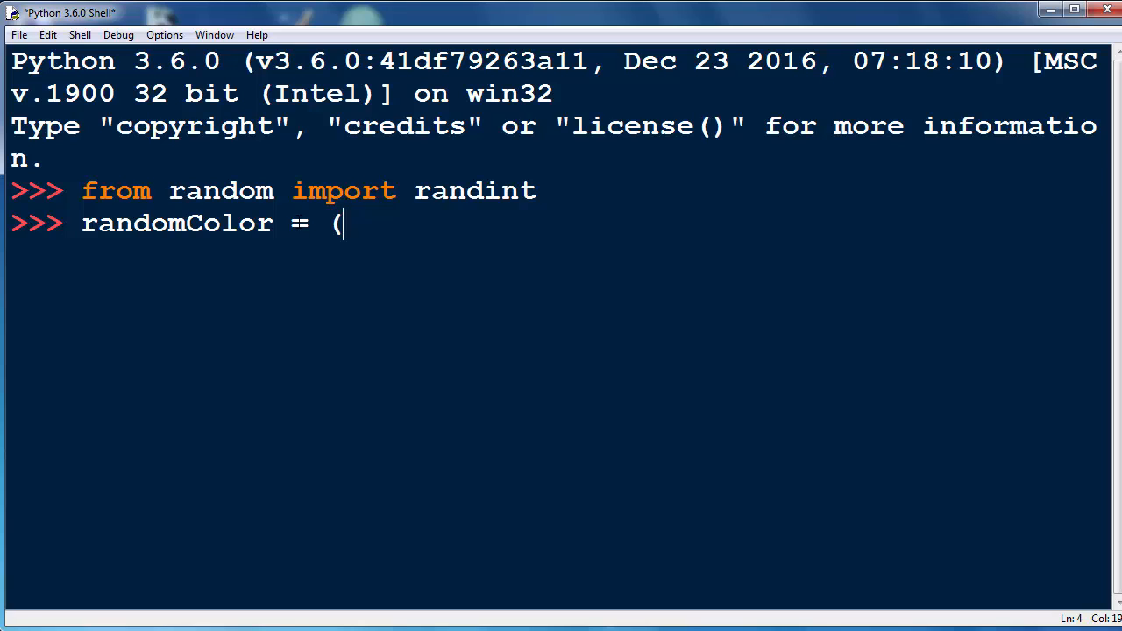
{"action": "type", "text": "red,"}
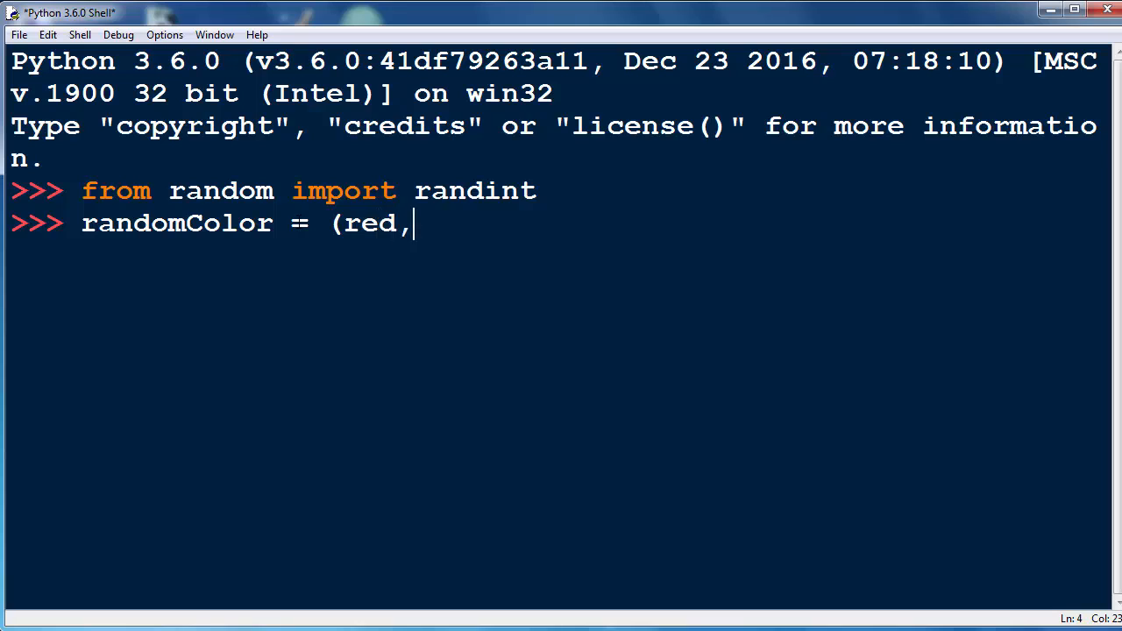
{"action": "type", "text": "green, bl"}
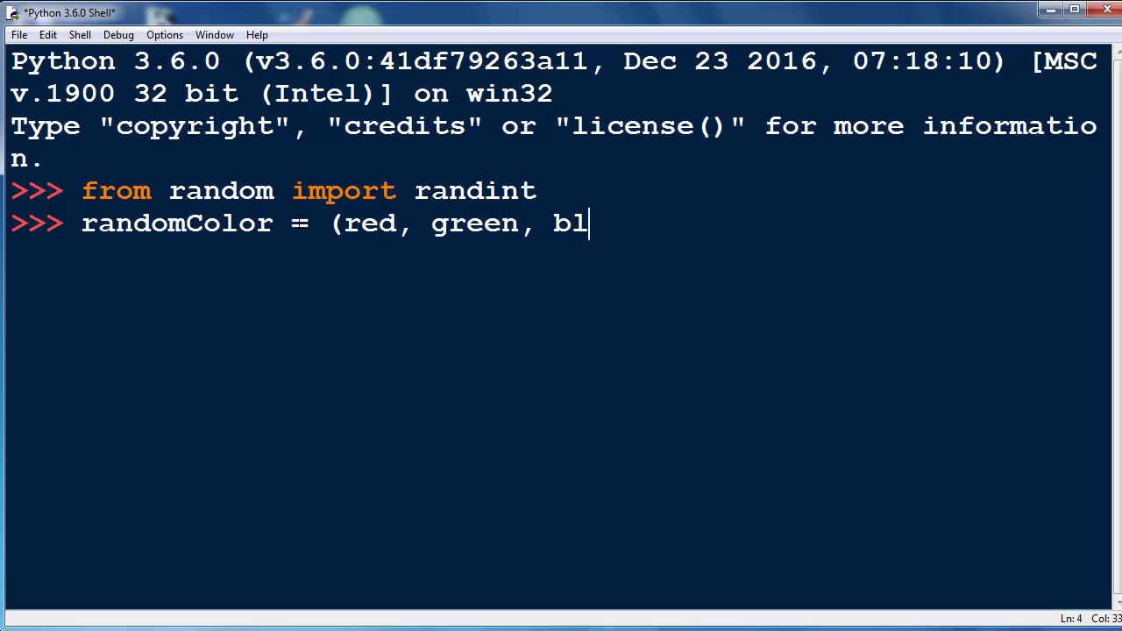
{"action": "type", "text": "ue)"}
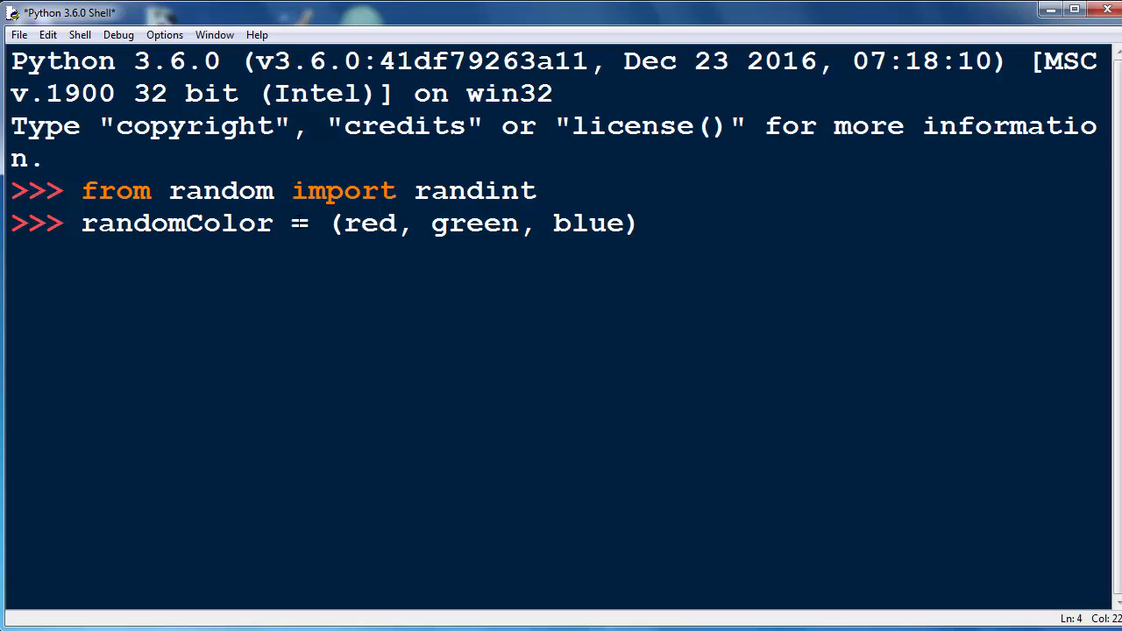
Step: Replace the placeholders with three randint(0,255) calls and run the assignment
{"action": "left_click", "coordinate": [394, 222]}
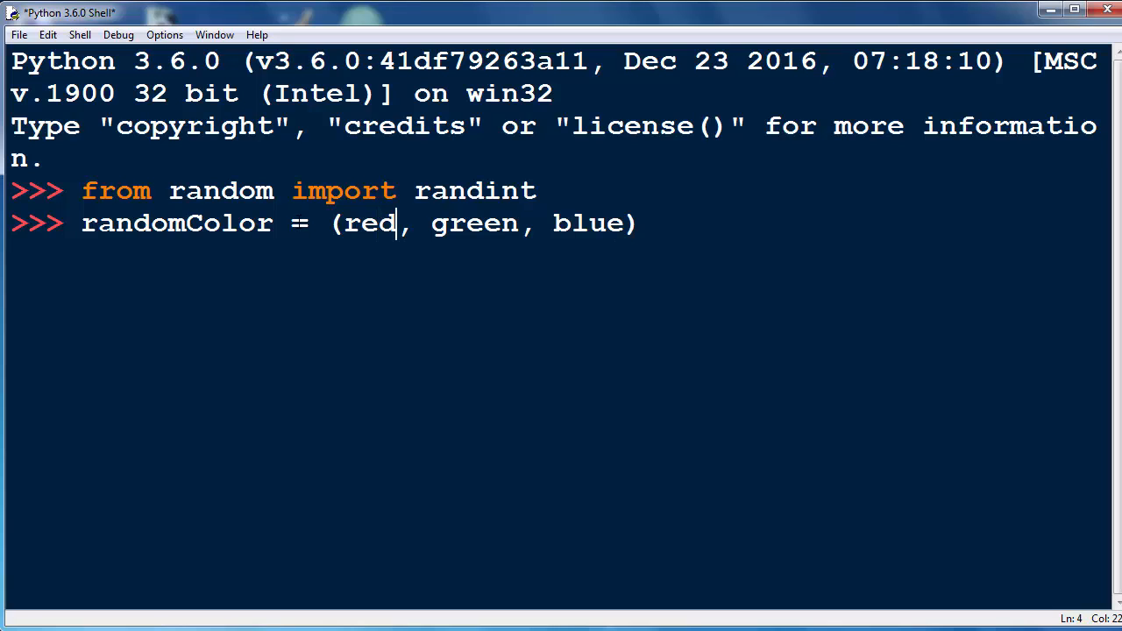
{"action": "key", "text": "BackSpace"}
{"action": "type", "text": "0"}
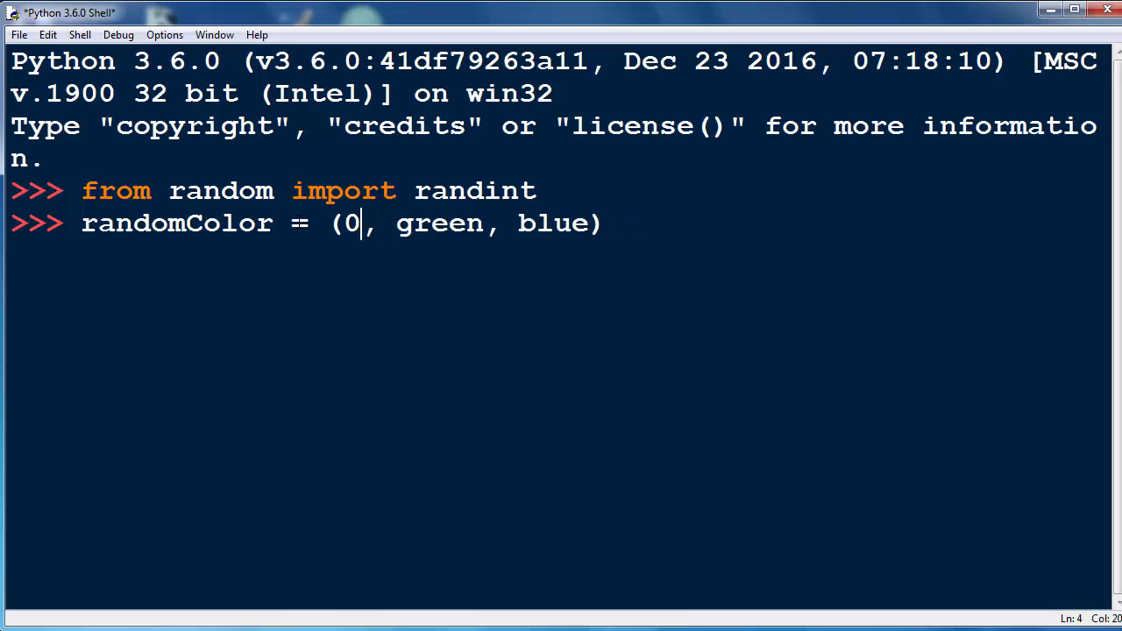
{"action": "type", "text": "255,"}
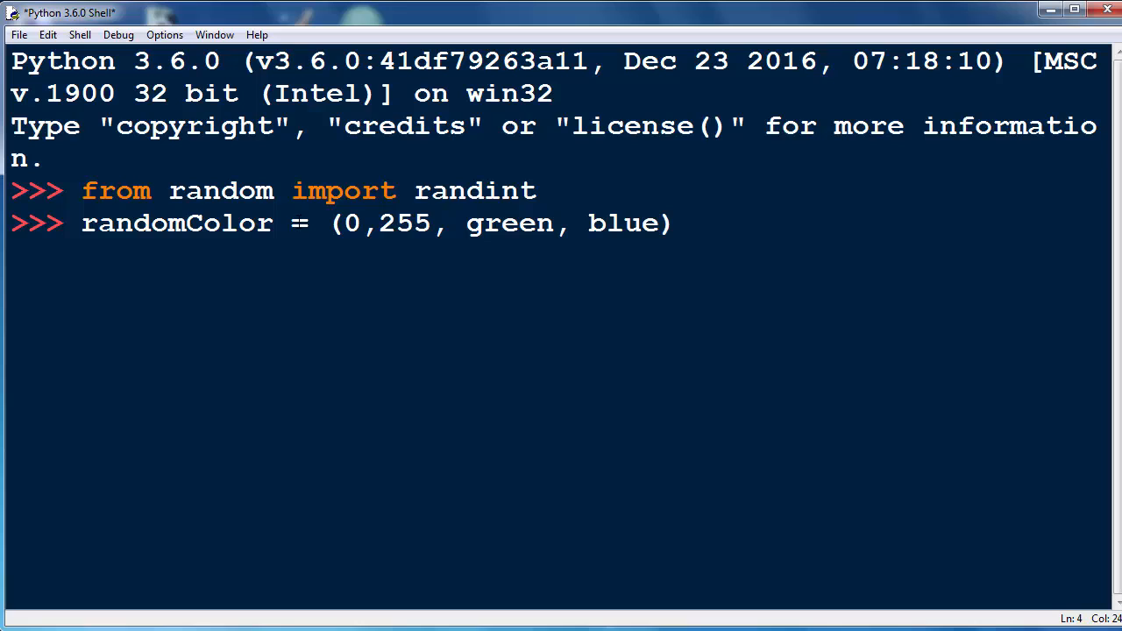
{"action": "double_click", "coordinate": [508, 223]}
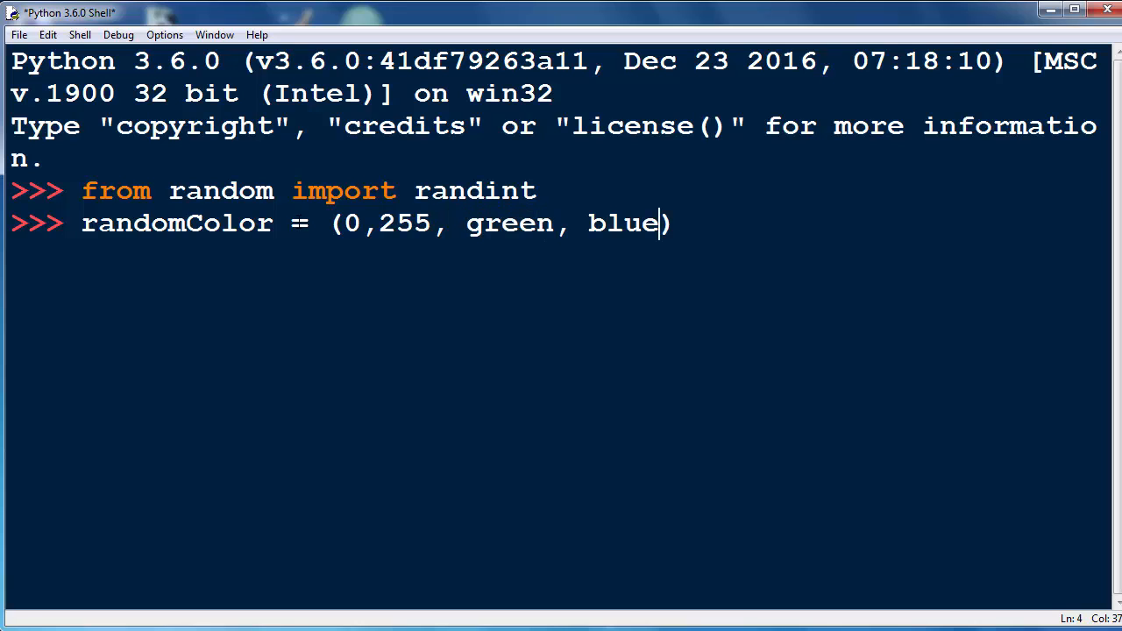
{"action": "left_click", "coordinate": [344, 223]}
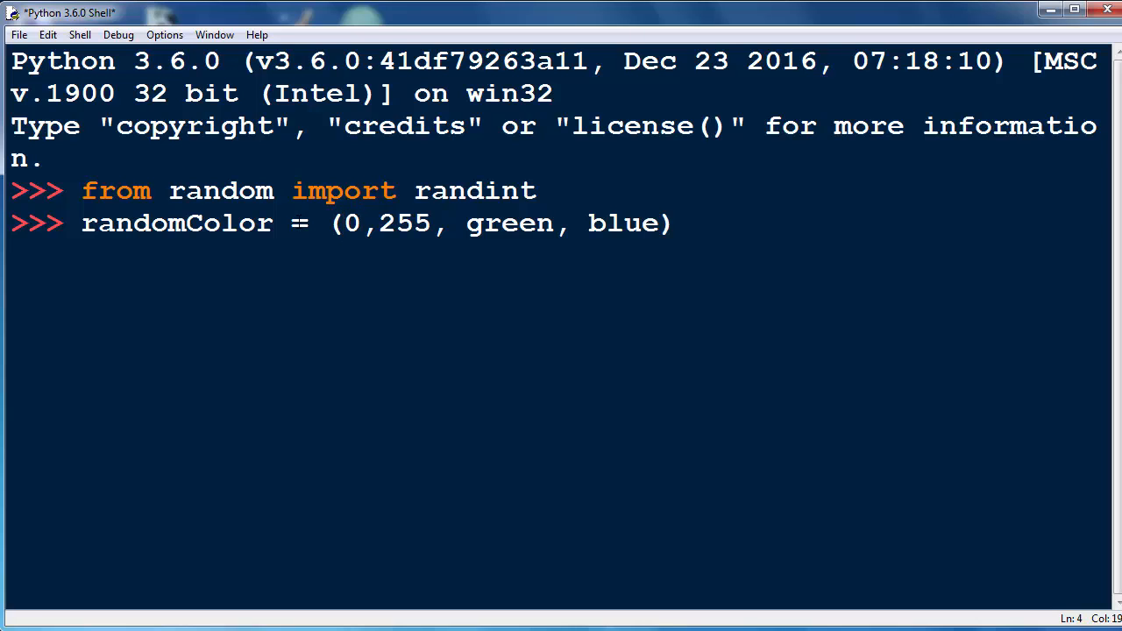
{"action": "type", "text": "randint("}
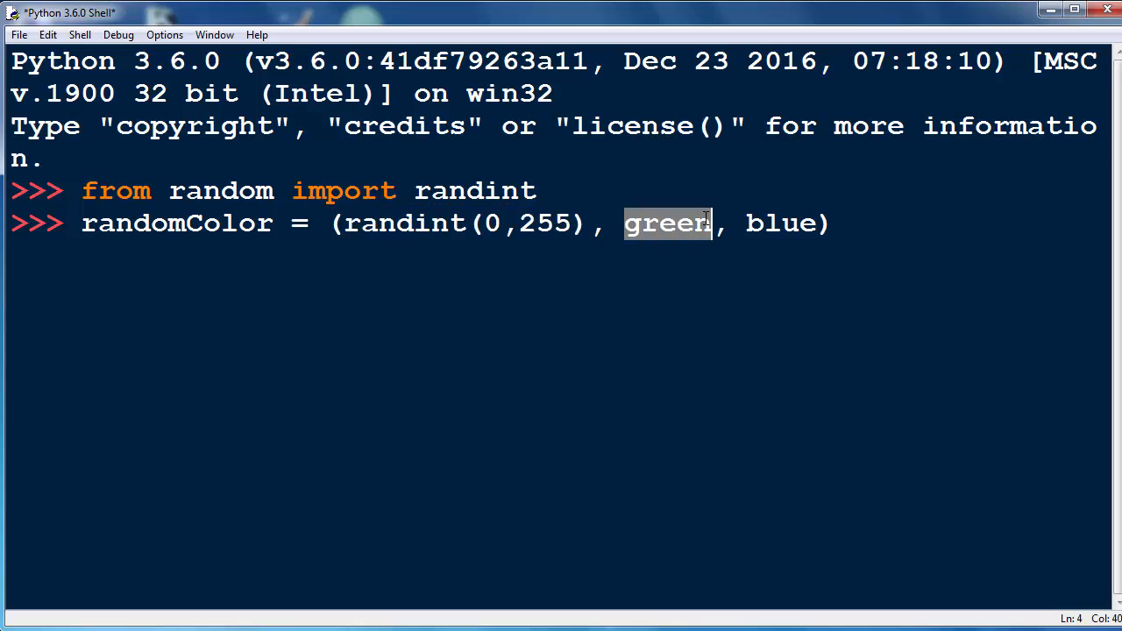
{"action": "type", "text": "randint(0,255)"}
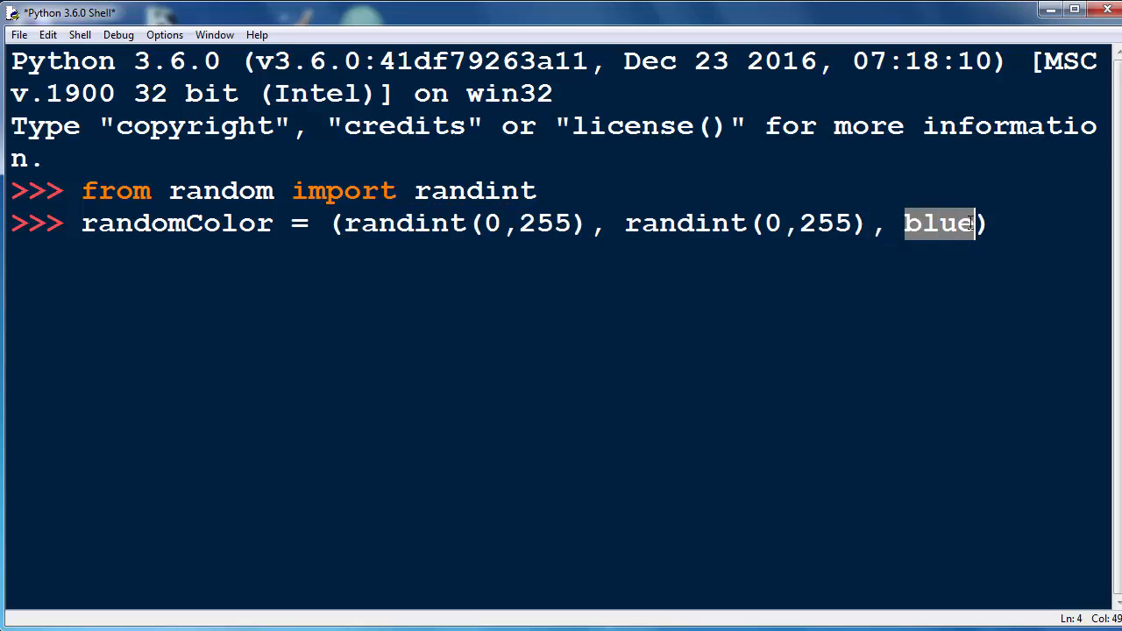
{"action": "type", "text": "randint(0,255)"}
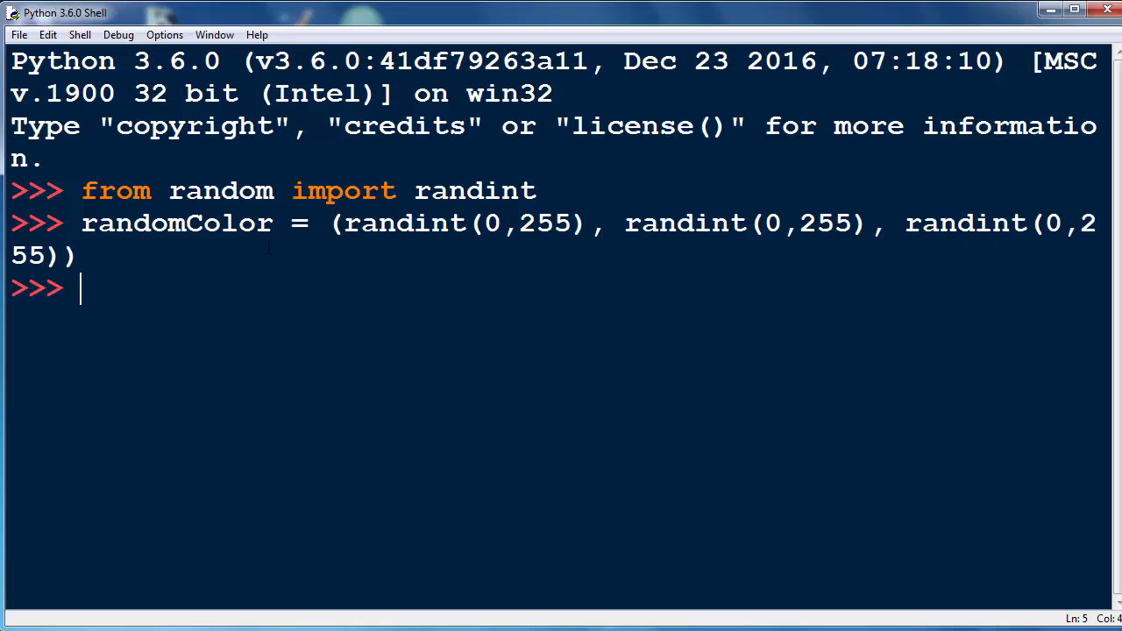
{"action": "type", "text": "rando"}
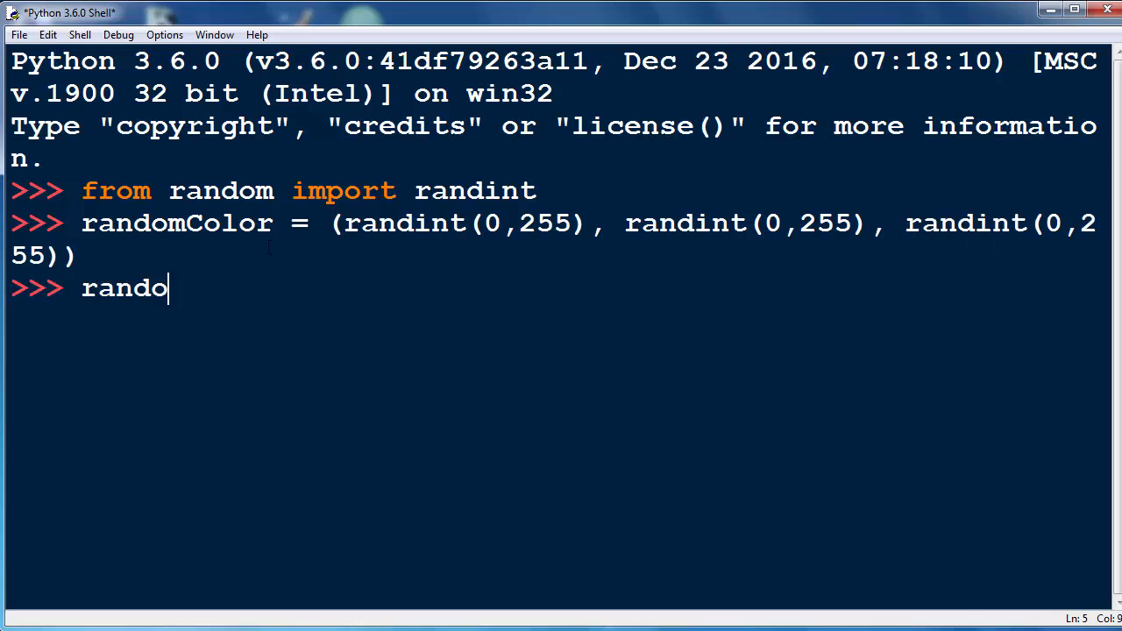
Step: Evaluate randomColor, which prints the tuple (28, 16, 163)
{"action": "type", "text": "mColor"}
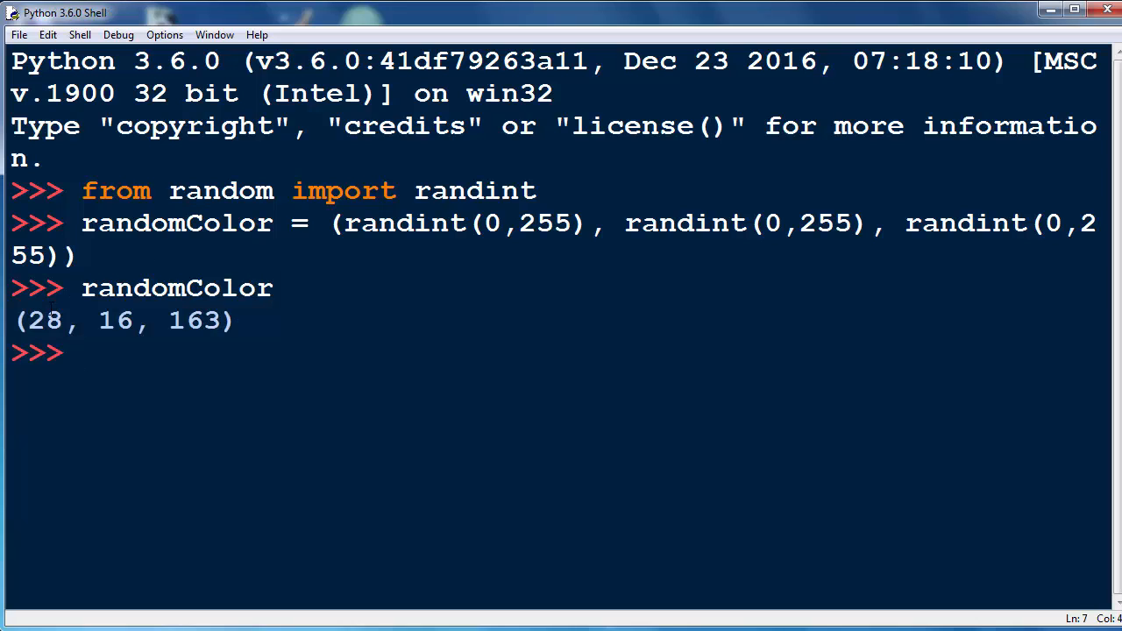
{"action": "left_click_drag", "start_coordinate": [17, 319], "coordinate": [231, 319]}
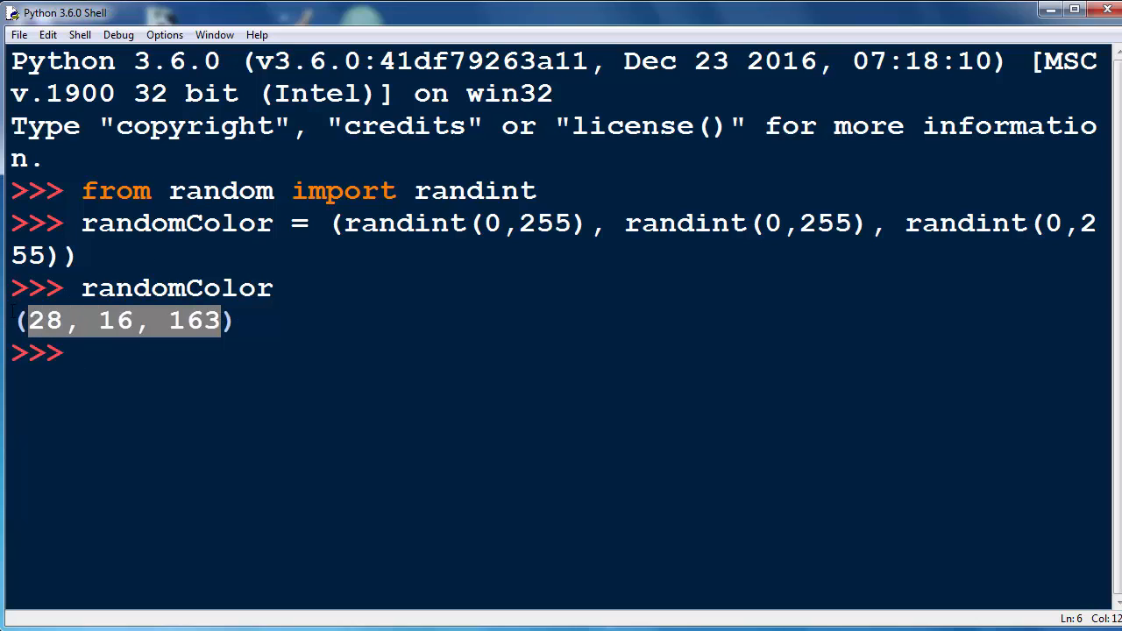
{"action": "left_click", "coordinate": [102, 352]}
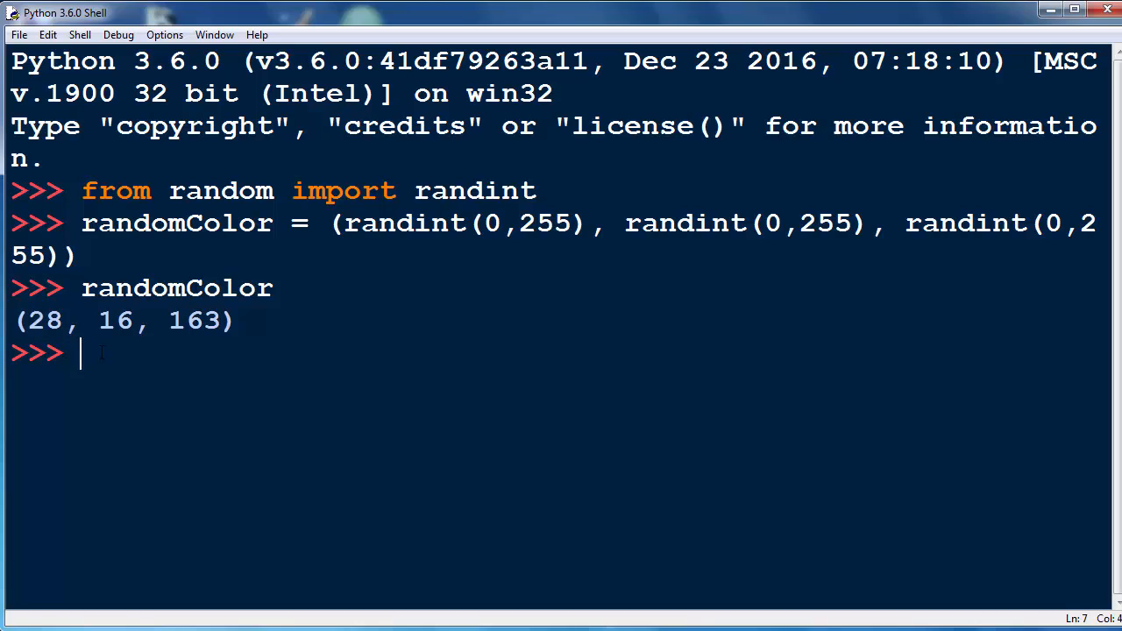
Step: Note 'red ... blue' at the prompt, then start a 'def' line in its place
{"action": "type", "text": "red green"}
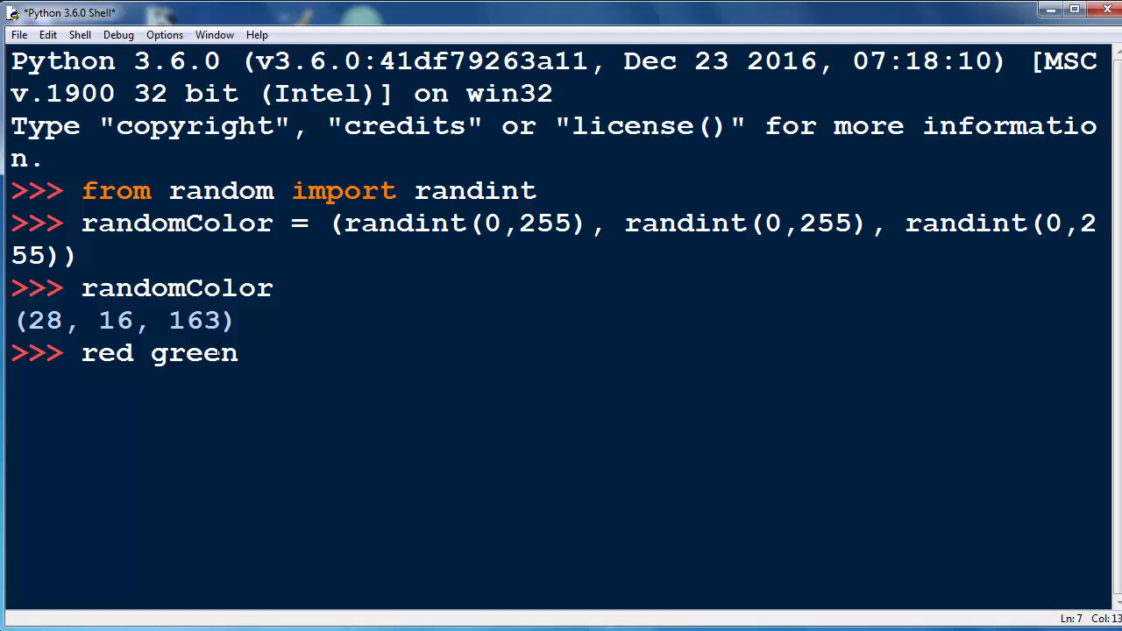
{"action": "type", "text": "blue"}
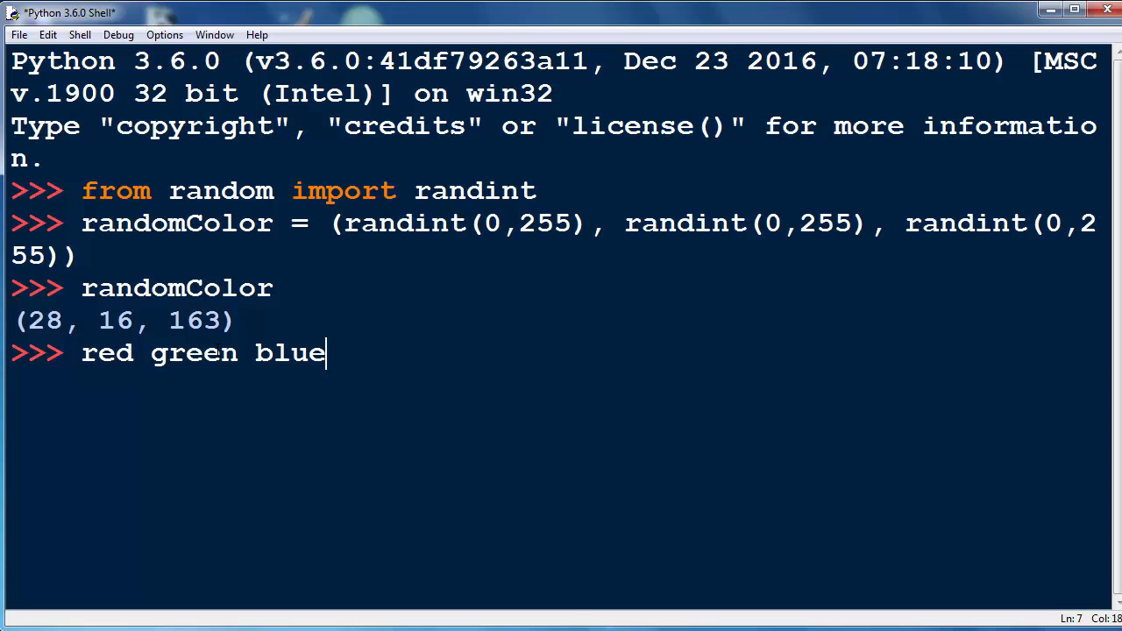
{"action": "type", "text": "def"}
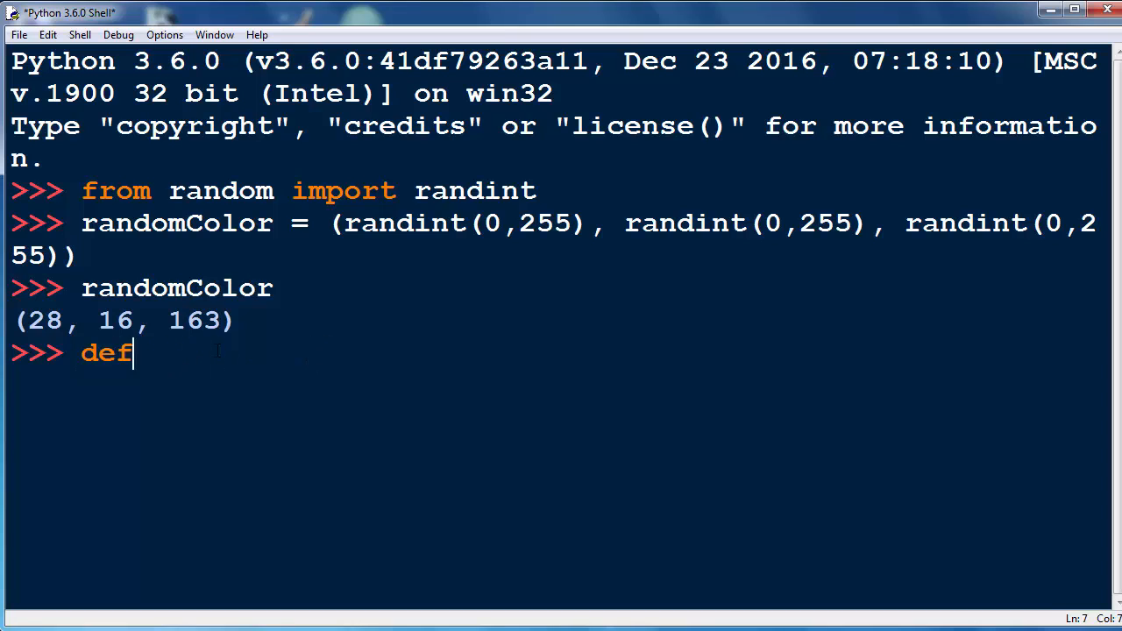
Step: Write 'def getRandomColor():' and begin its body with 'return'
{"action": "type", "text": "g"}
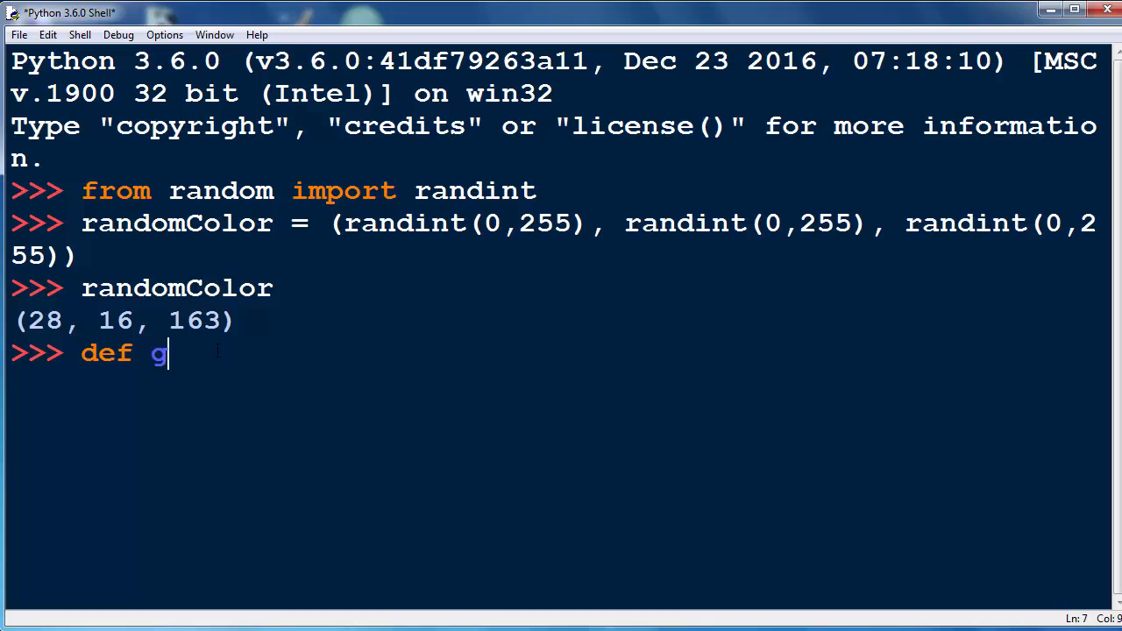
{"action": "type", "text": "etRandomCo"}
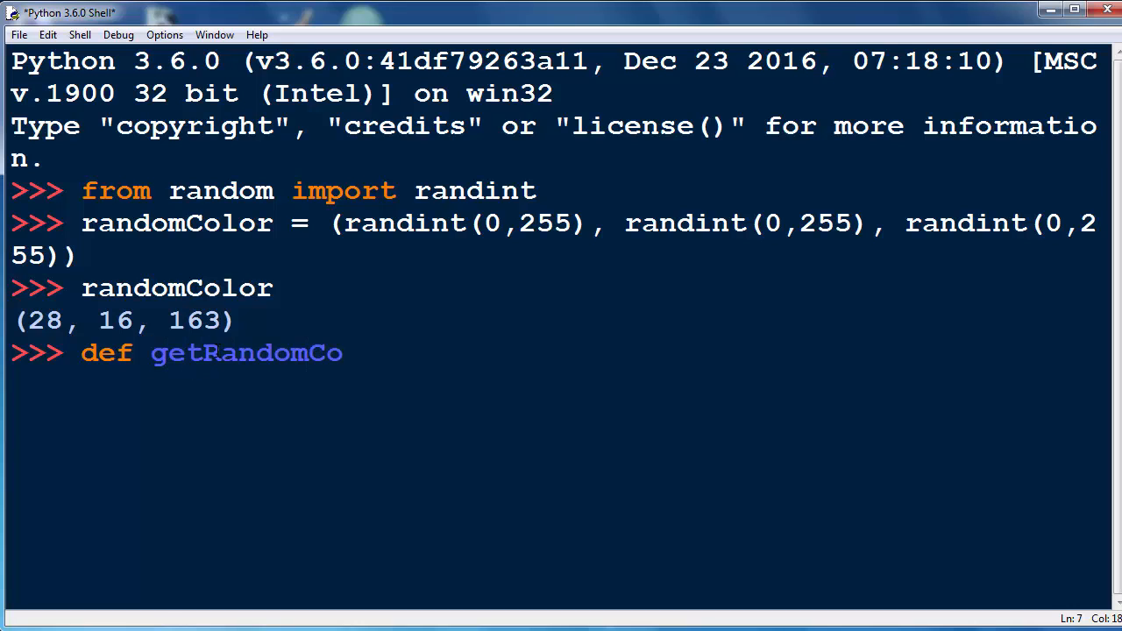
{"action": "type", "text": "lor():"}
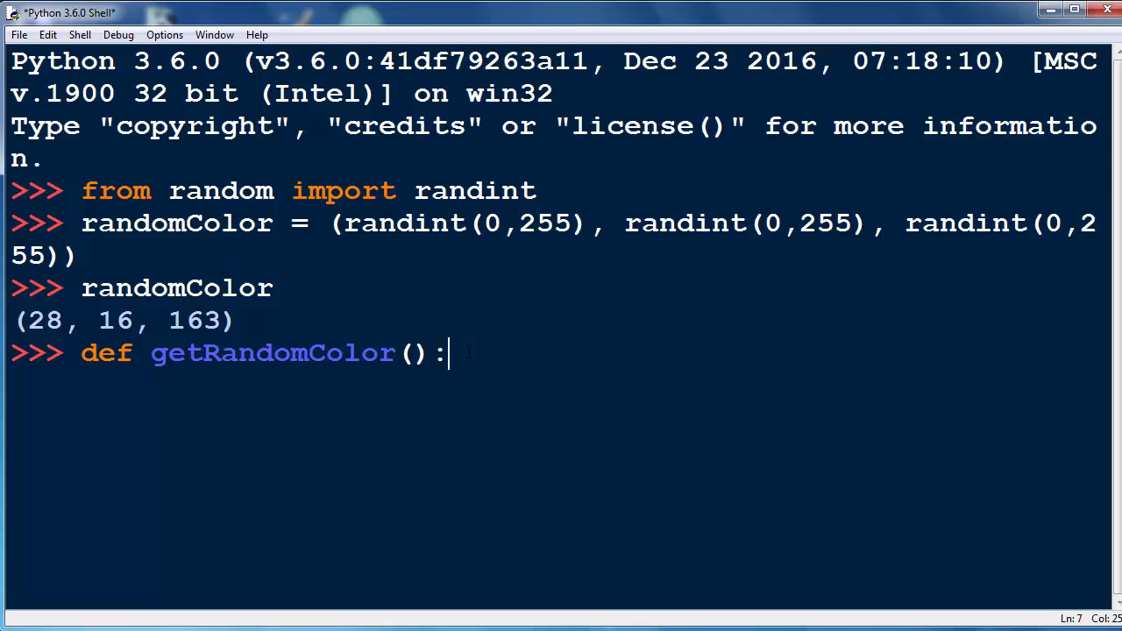
{"action": "key", "text": "enter"}
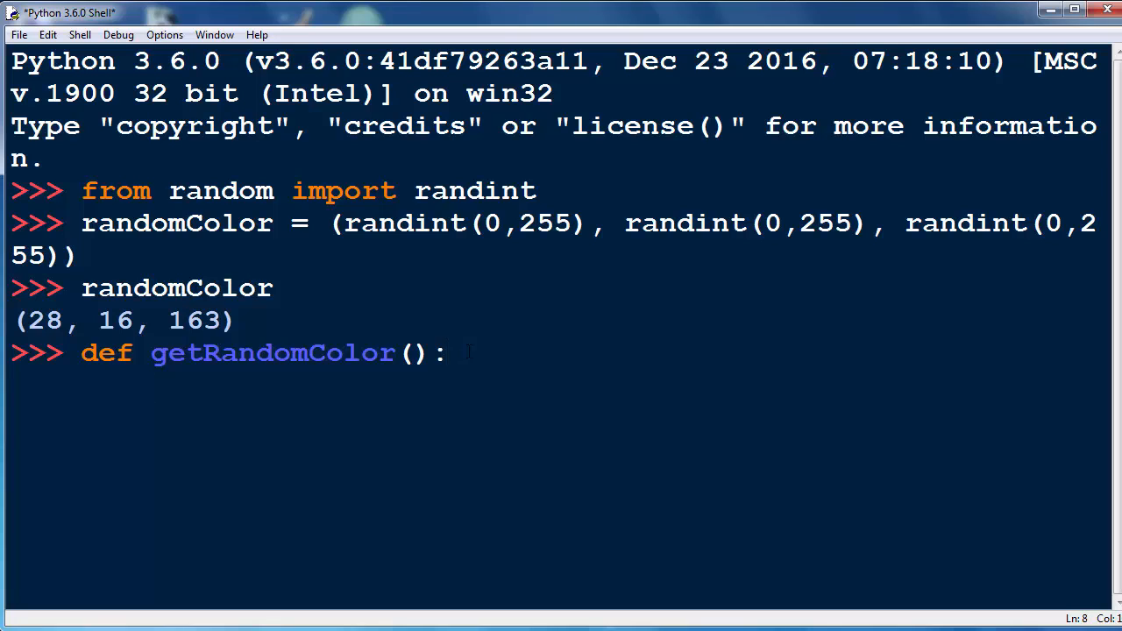
{"action": "type", "text": "return"}
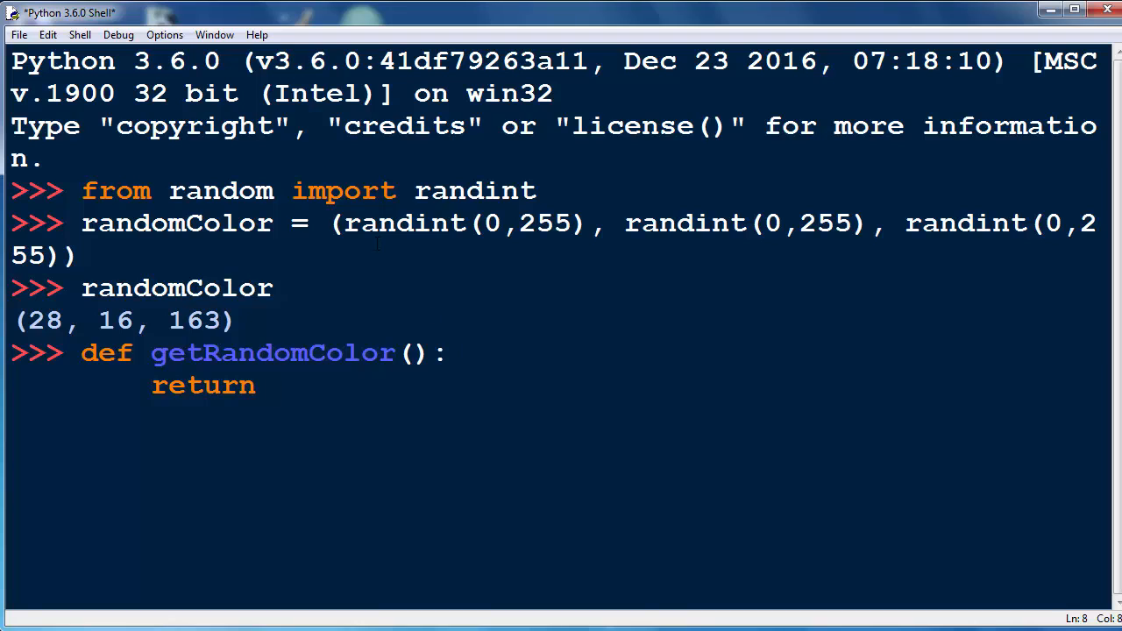
Step: Copy the earlier randint tuple expression to paste after return
{"action": "double_click", "coordinate": [42, 321]}
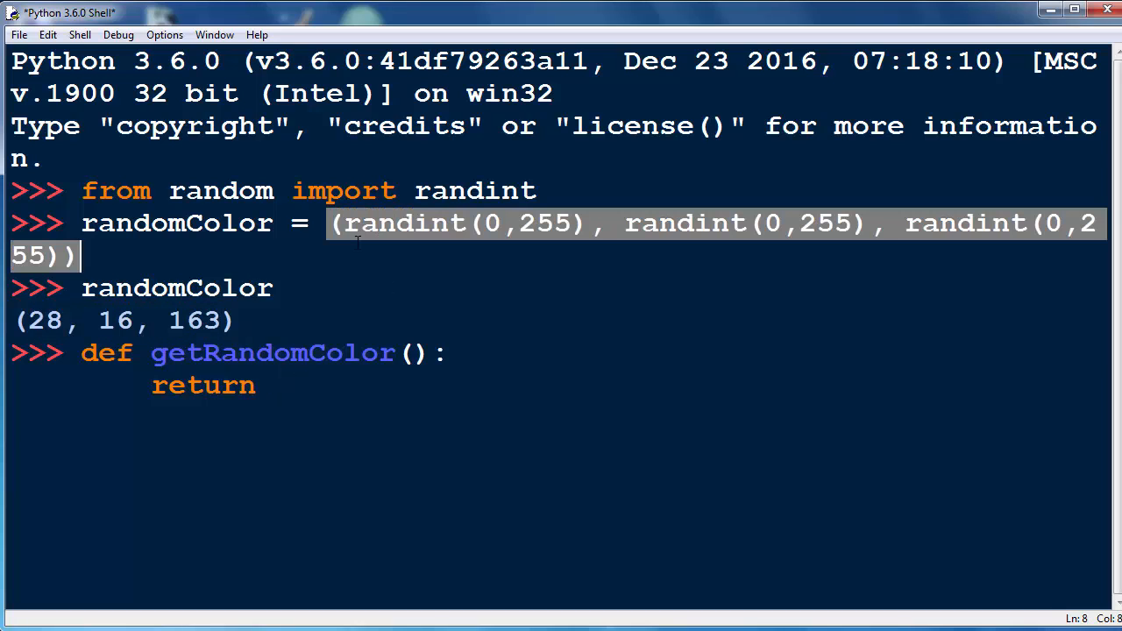
{"action": "right_click", "coordinate": [44, 256]}
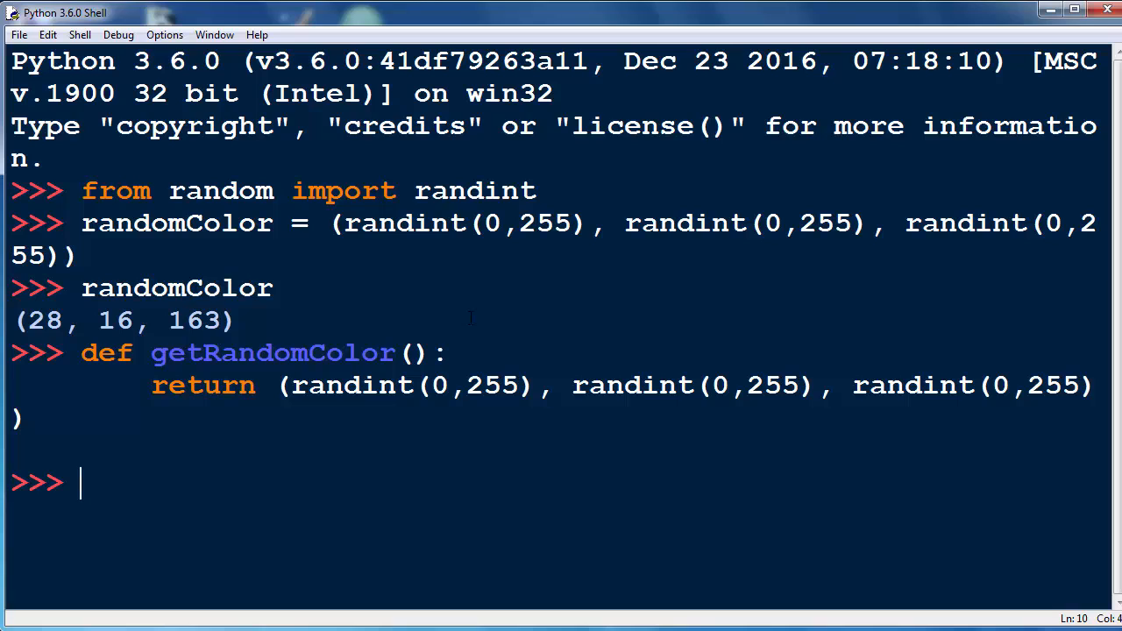
Step: Call getRandomColor() to get a random color tuple back
{"action": "type", "text": "getR"}
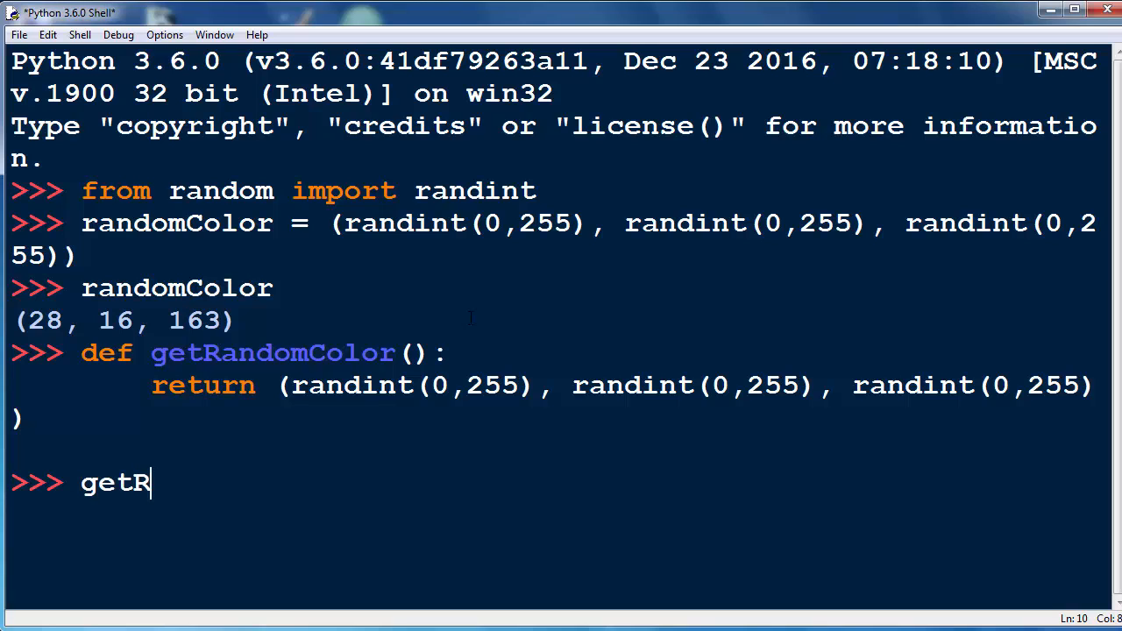
{"action": "type", "text": "andomColo"}
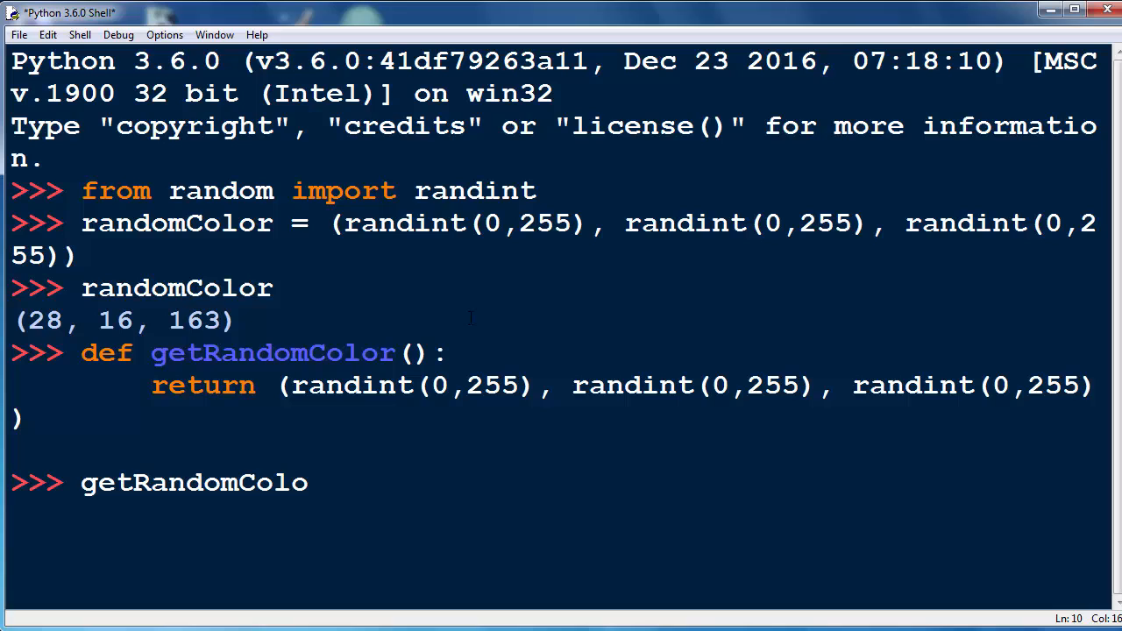
{"action": "type", "text": "r()"}
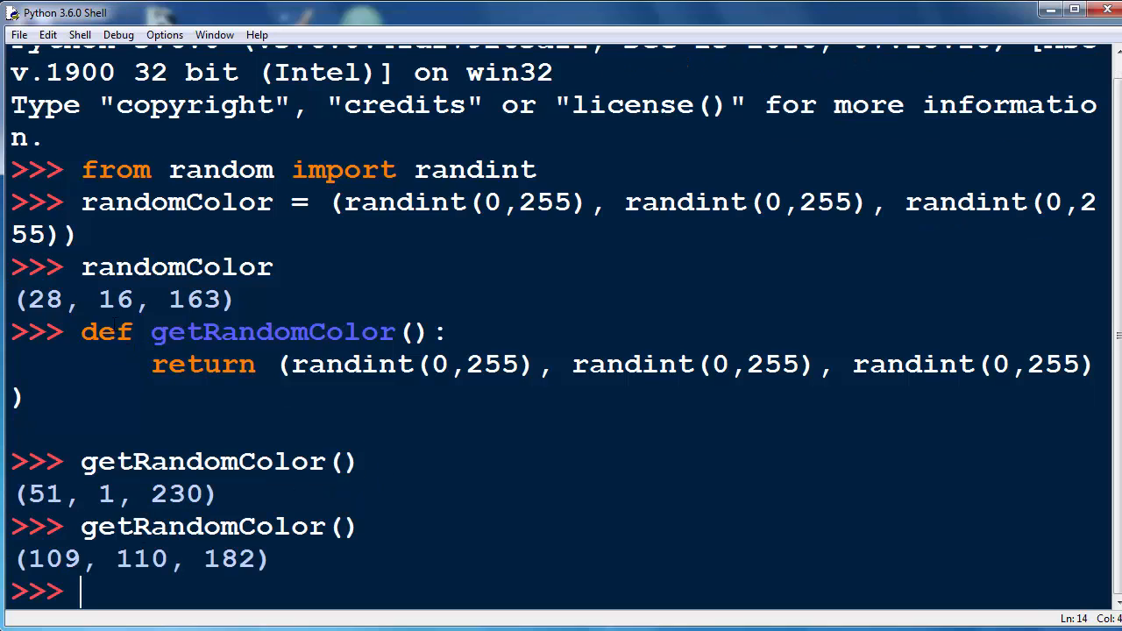
{"action": "left_click_drag", "start_coordinate": [81, 331], "coordinate": [217, 364]}
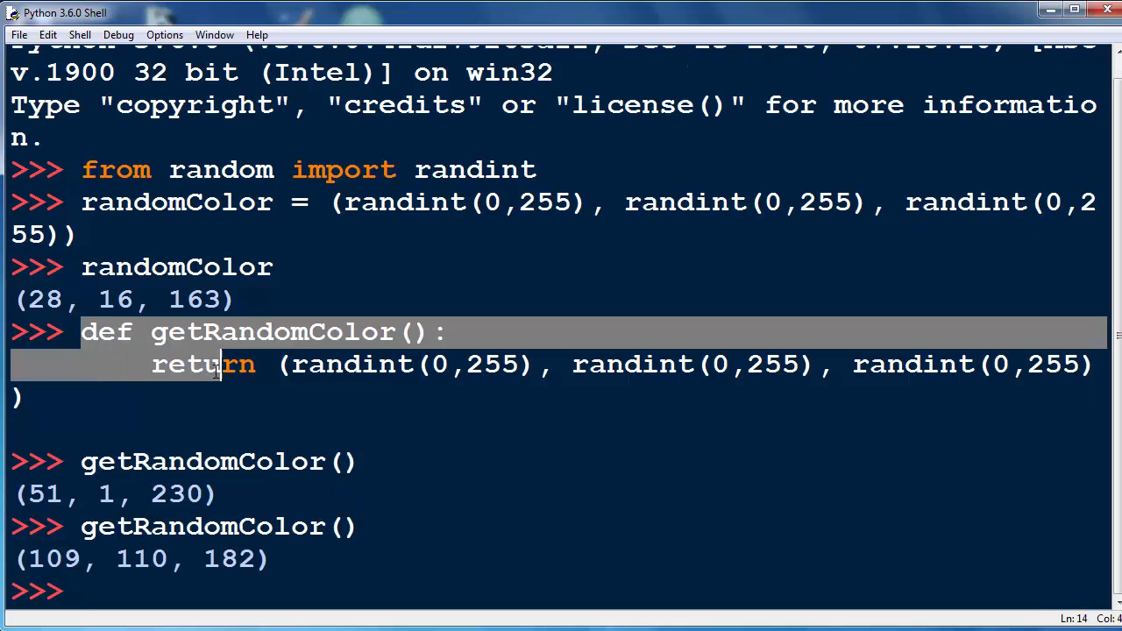
{"action": "right_click", "coordinate": [219, 368]}
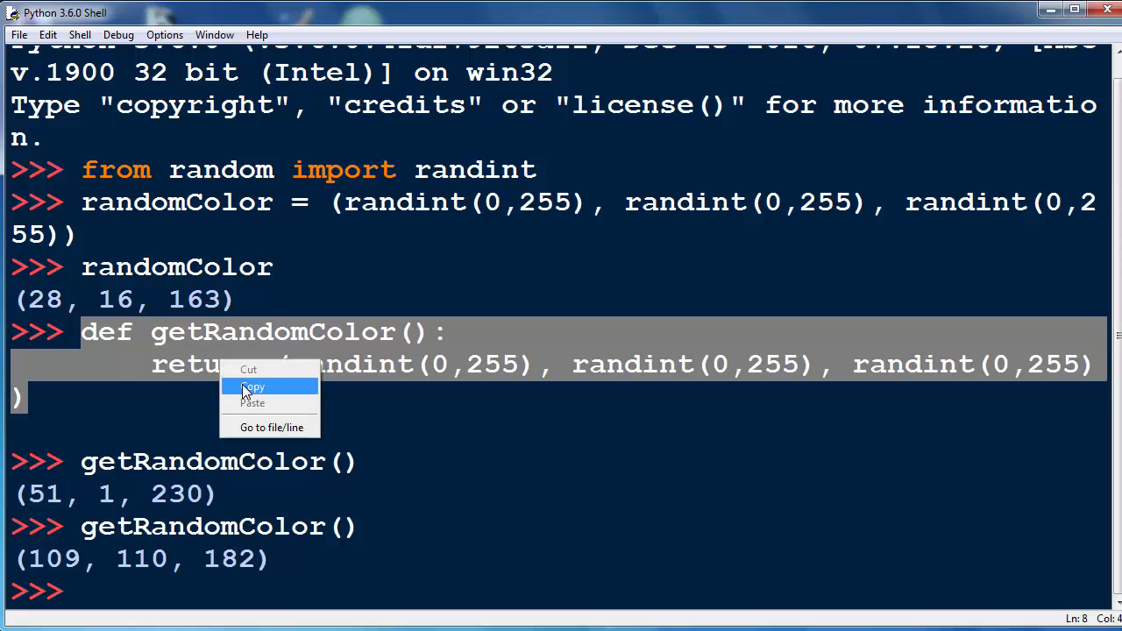
{"action": "left_click", "coordinate": [253, 388]}
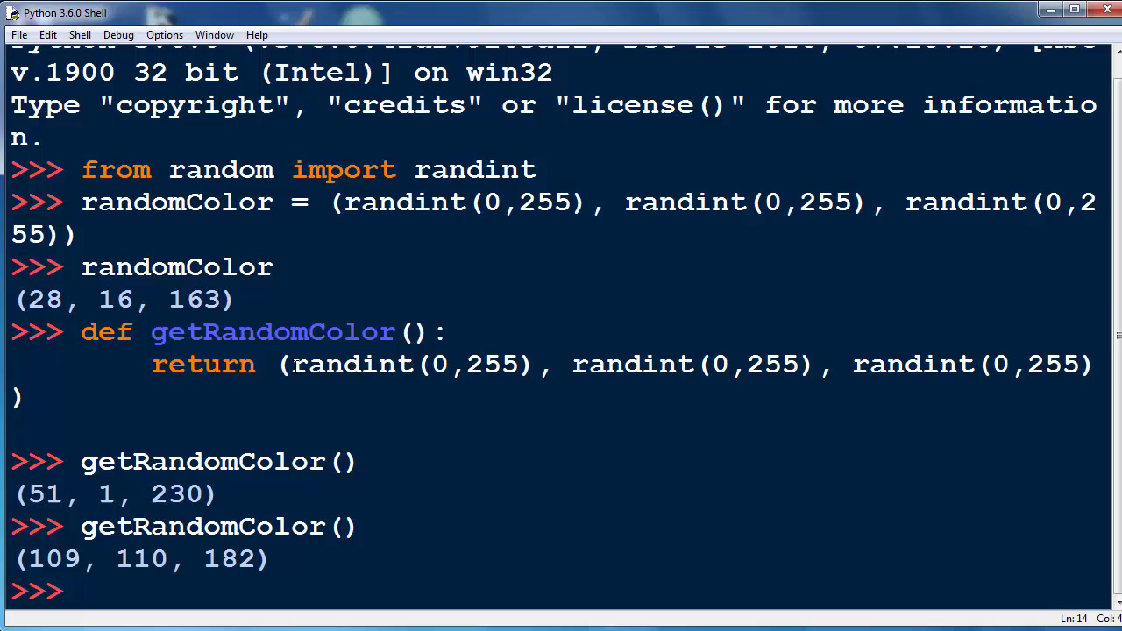
{"action": "left_click_drag", "start_coordinate": [295, 363], "coordinate": [534, 363]}
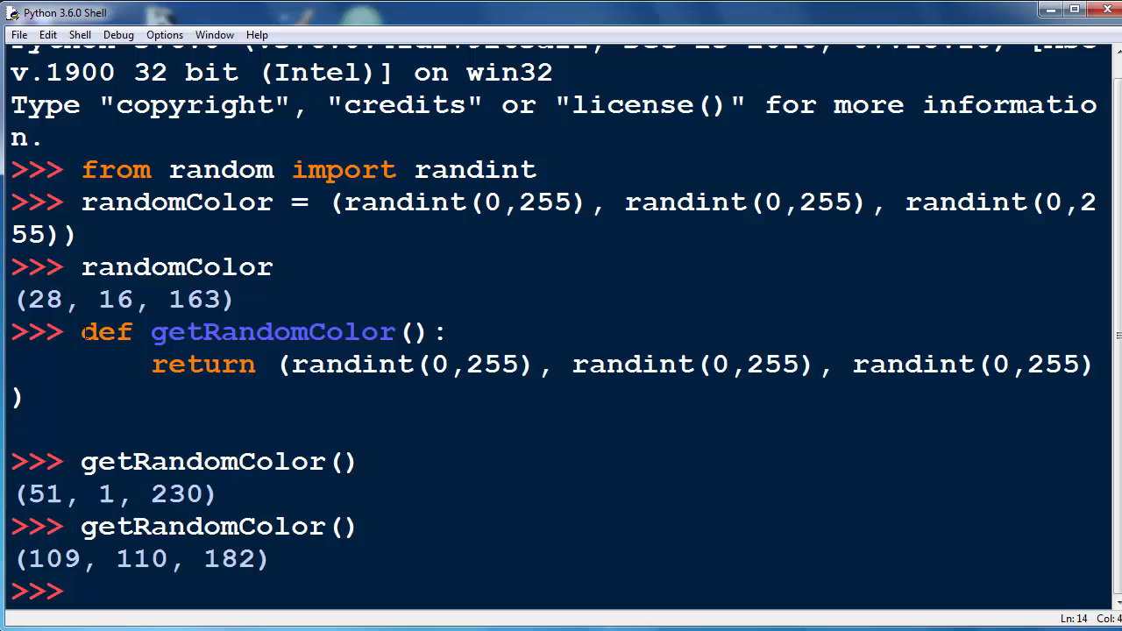
{"action": "left_click_drag", "start_coordinate": [80, 332], "coordinate": [399, 365]}
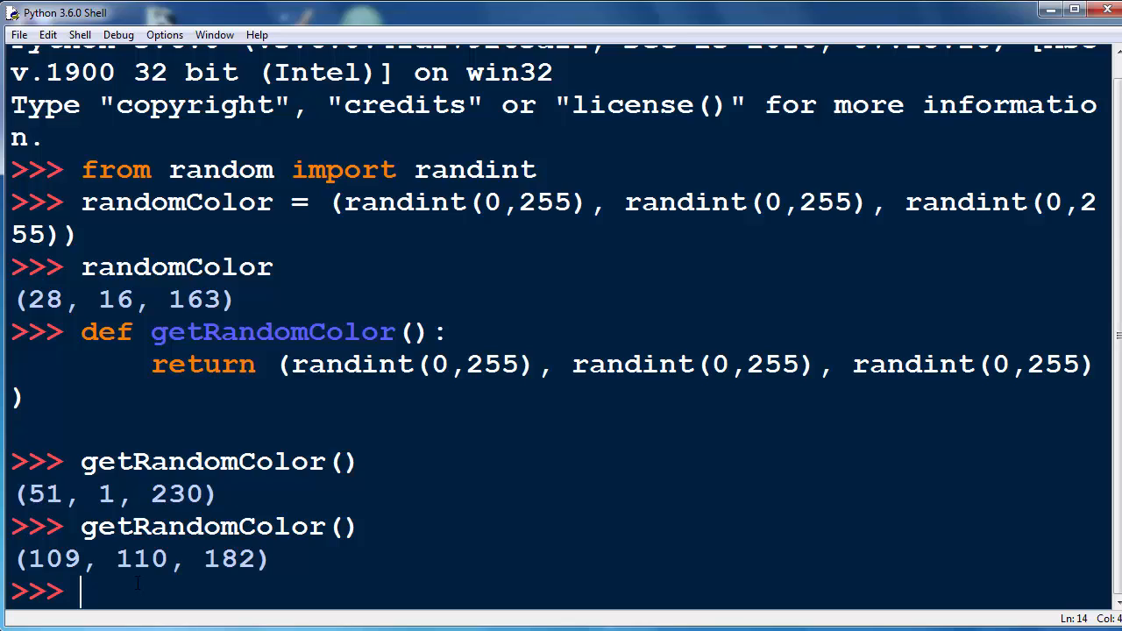
{"action": "left_click_drag", "start_coordinate": [20, 558], "coordinate": [154, 558]}
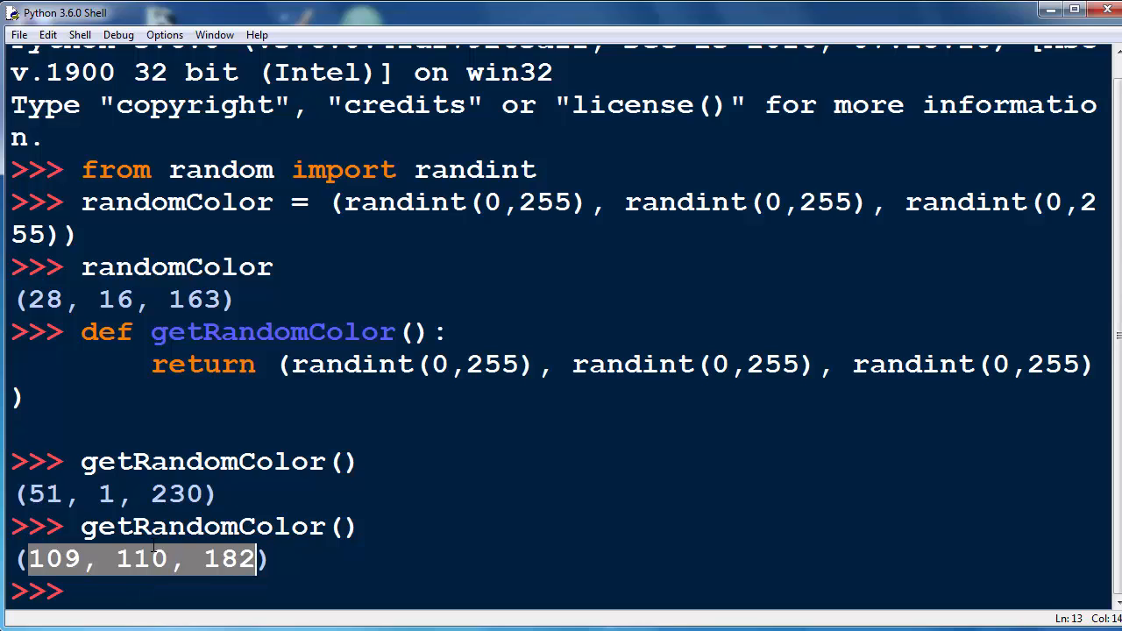
{"action": "key", "text": "Return"}
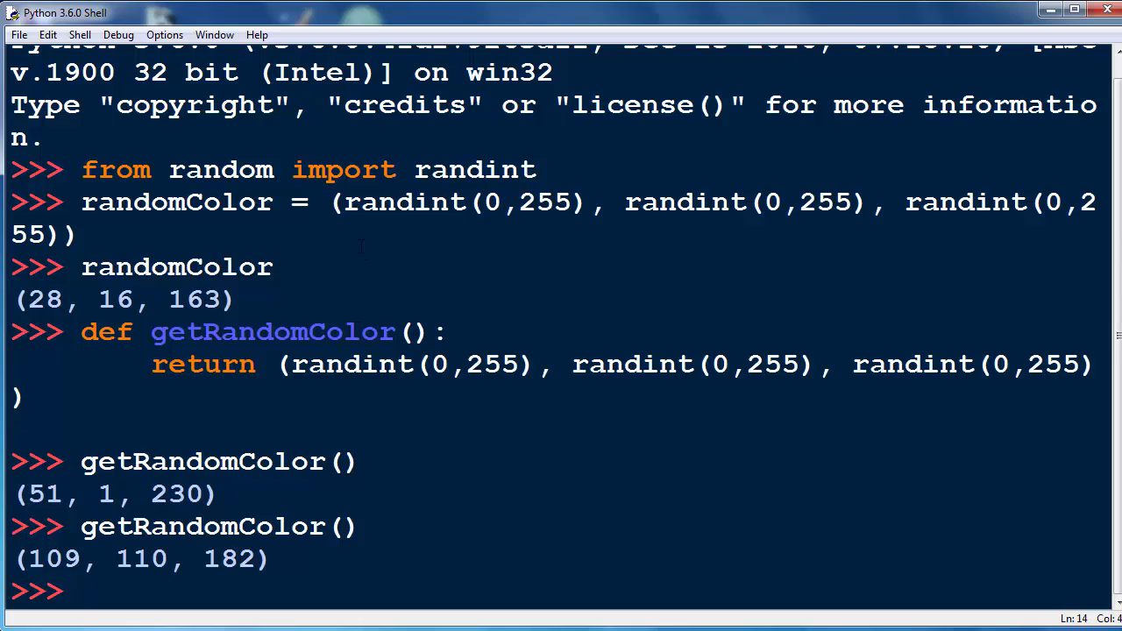
{"action": "double_click", "coordinate": [375, 201]}
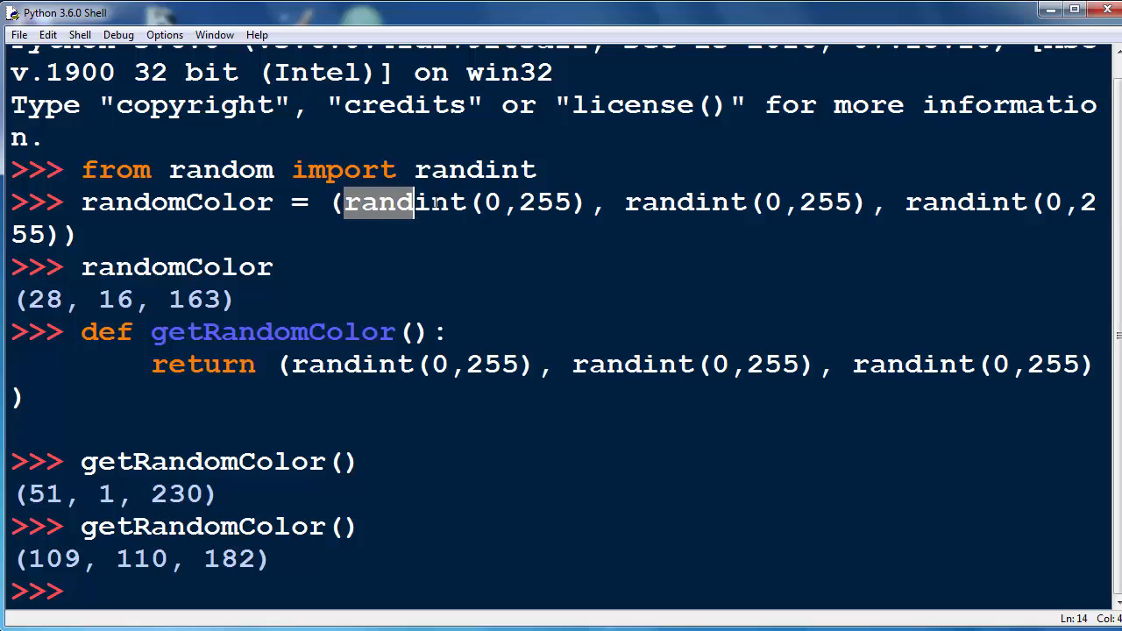
{"action": "double_click", "coordinate": [399, 201]}
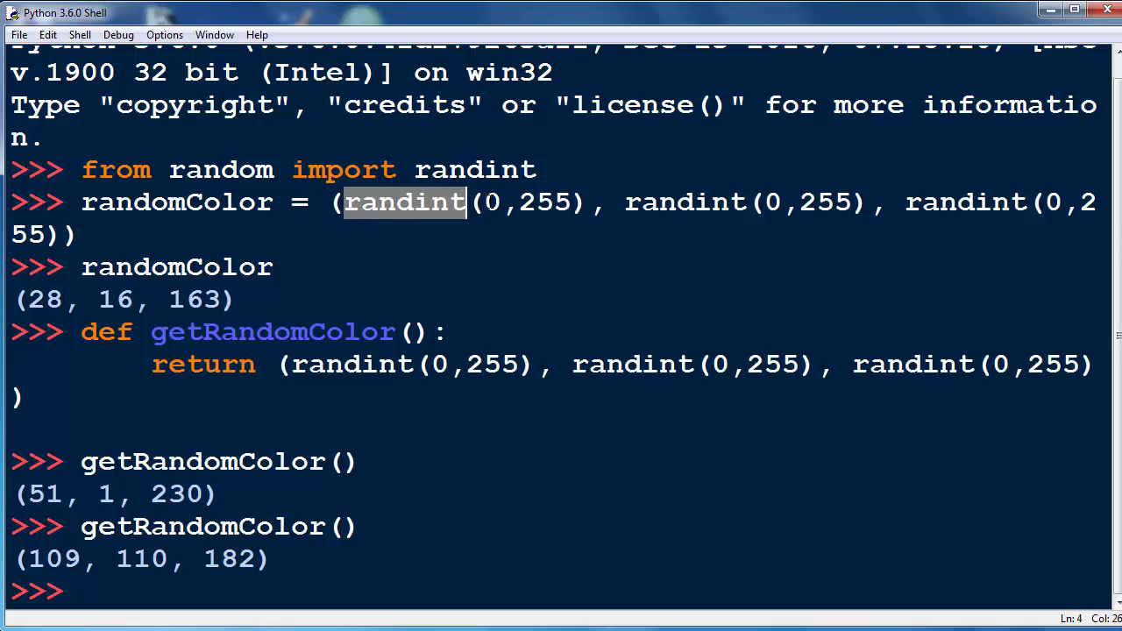